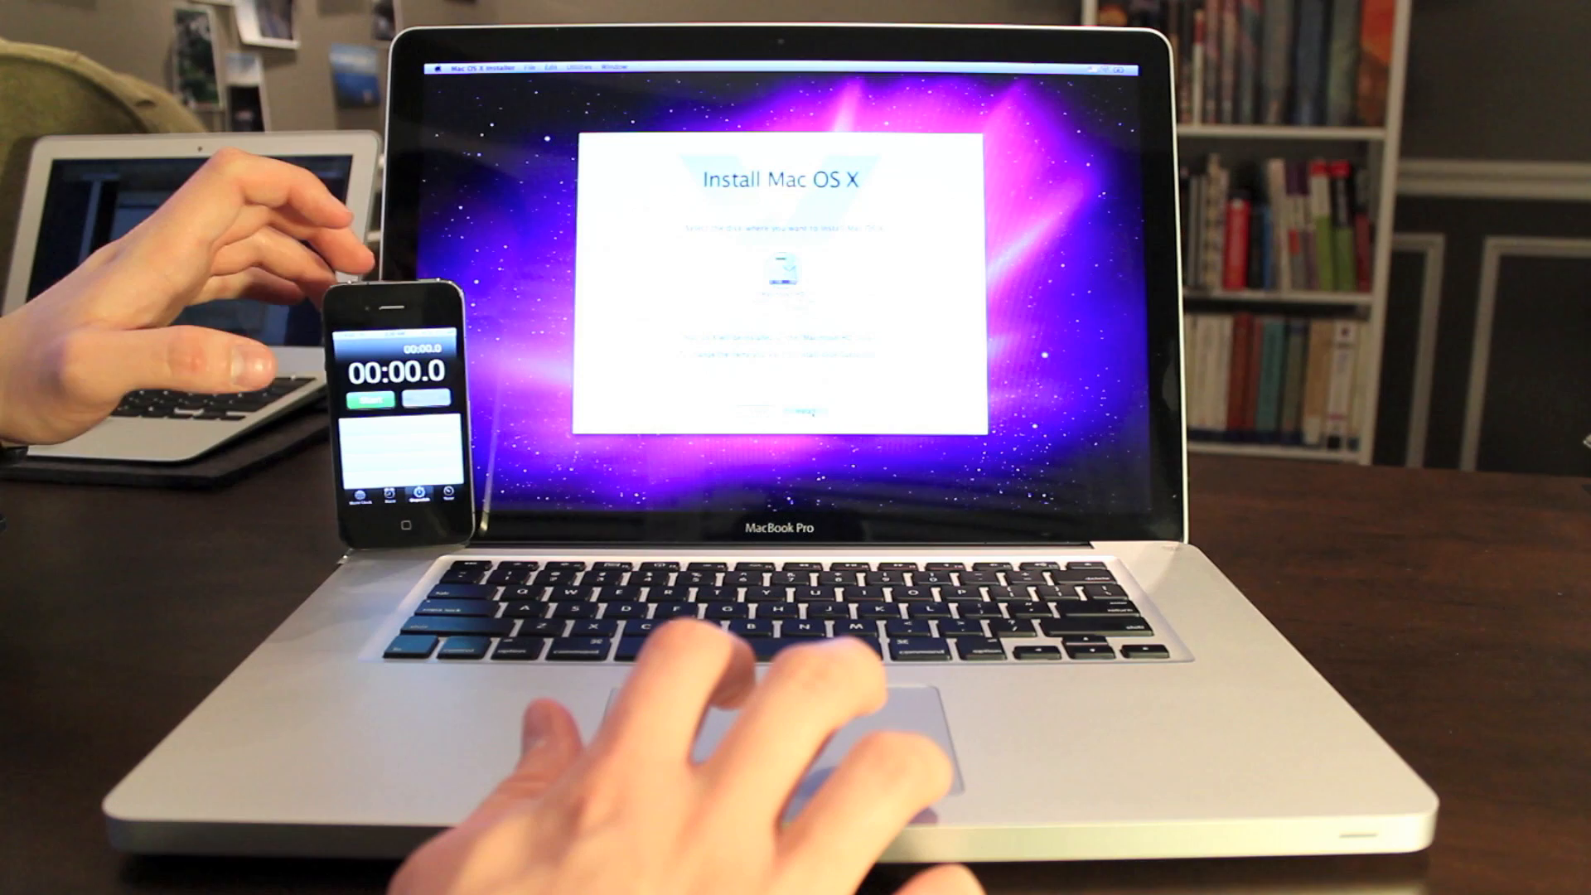
Step: Start the Mac OS X installation onto the MacBook Pro's new drive
click(360, 395)
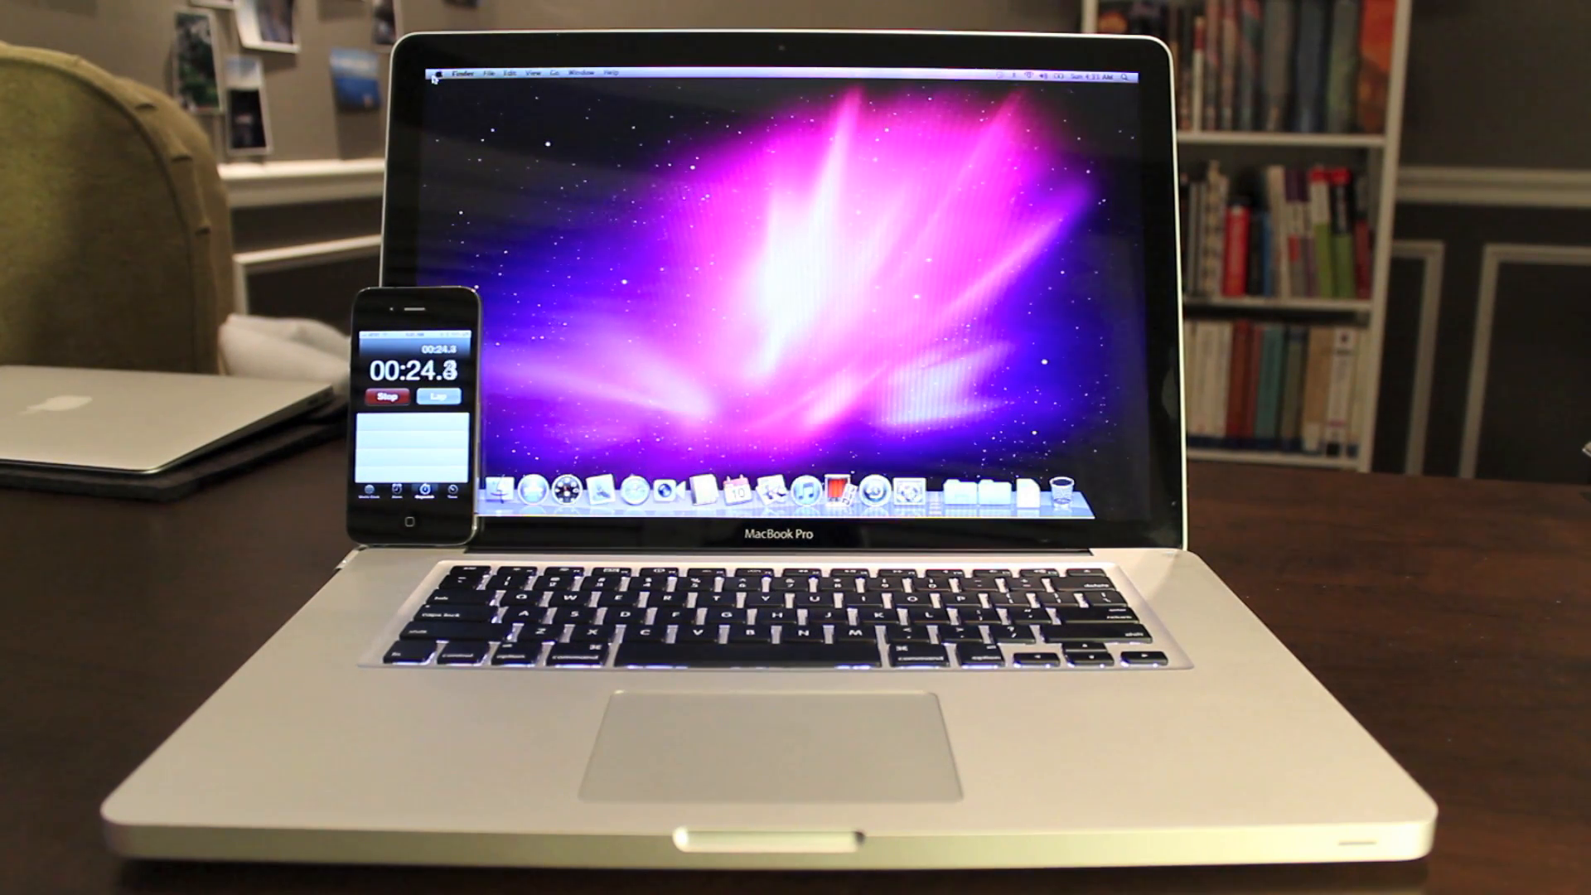
Step: Continue past the restart so the freshly installed system reaches the Finder desktop
click(382, 396)
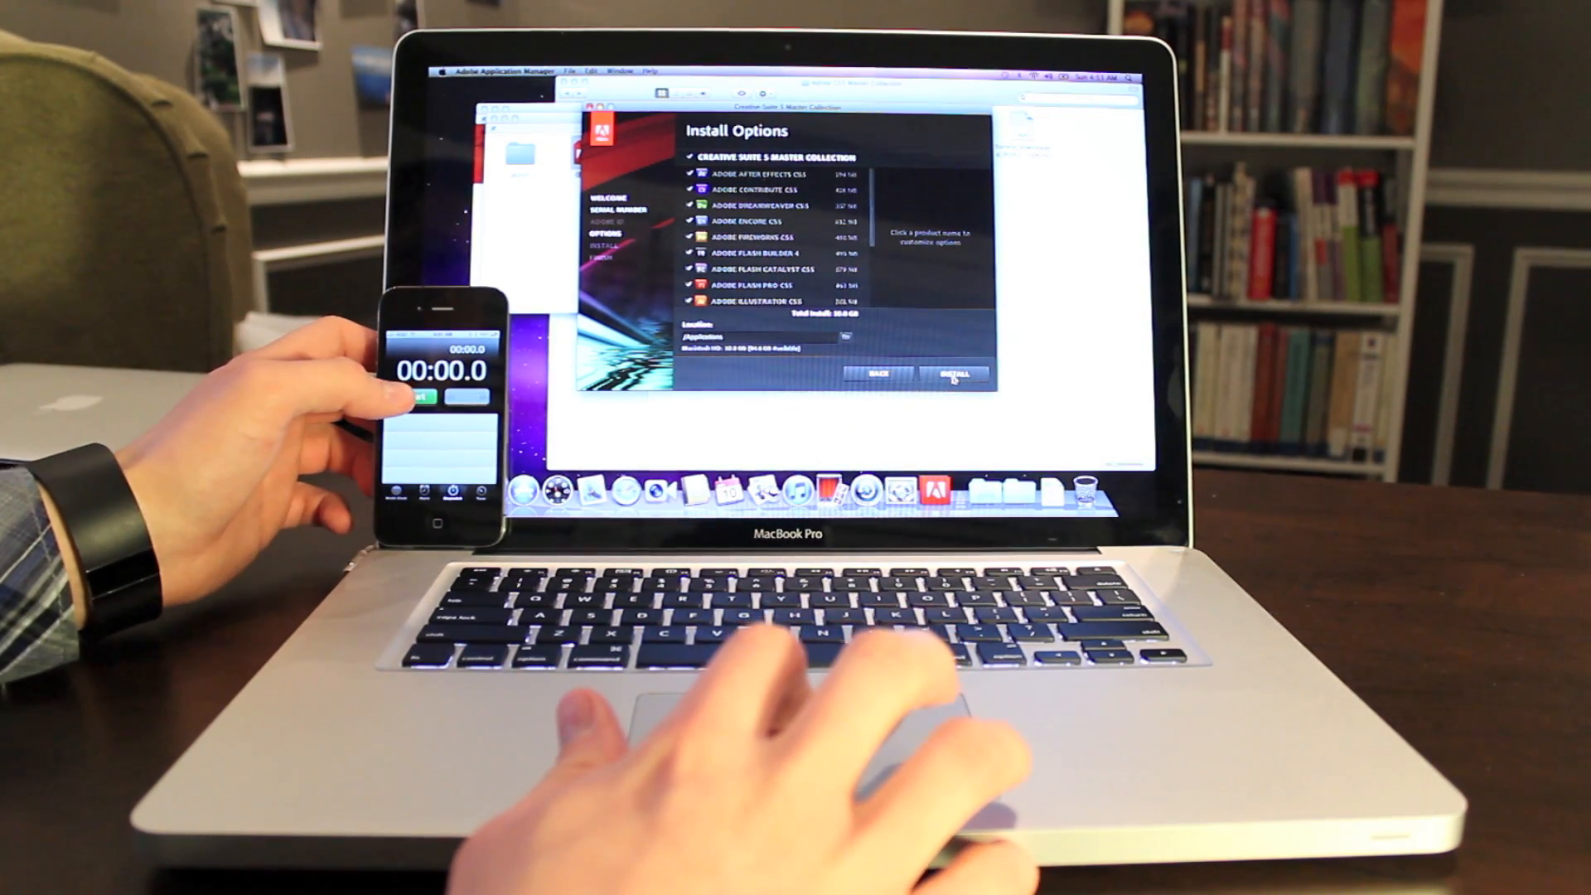
Step: Install Creative Suite 5 Master Collection with every product left checked
click(949, 375)
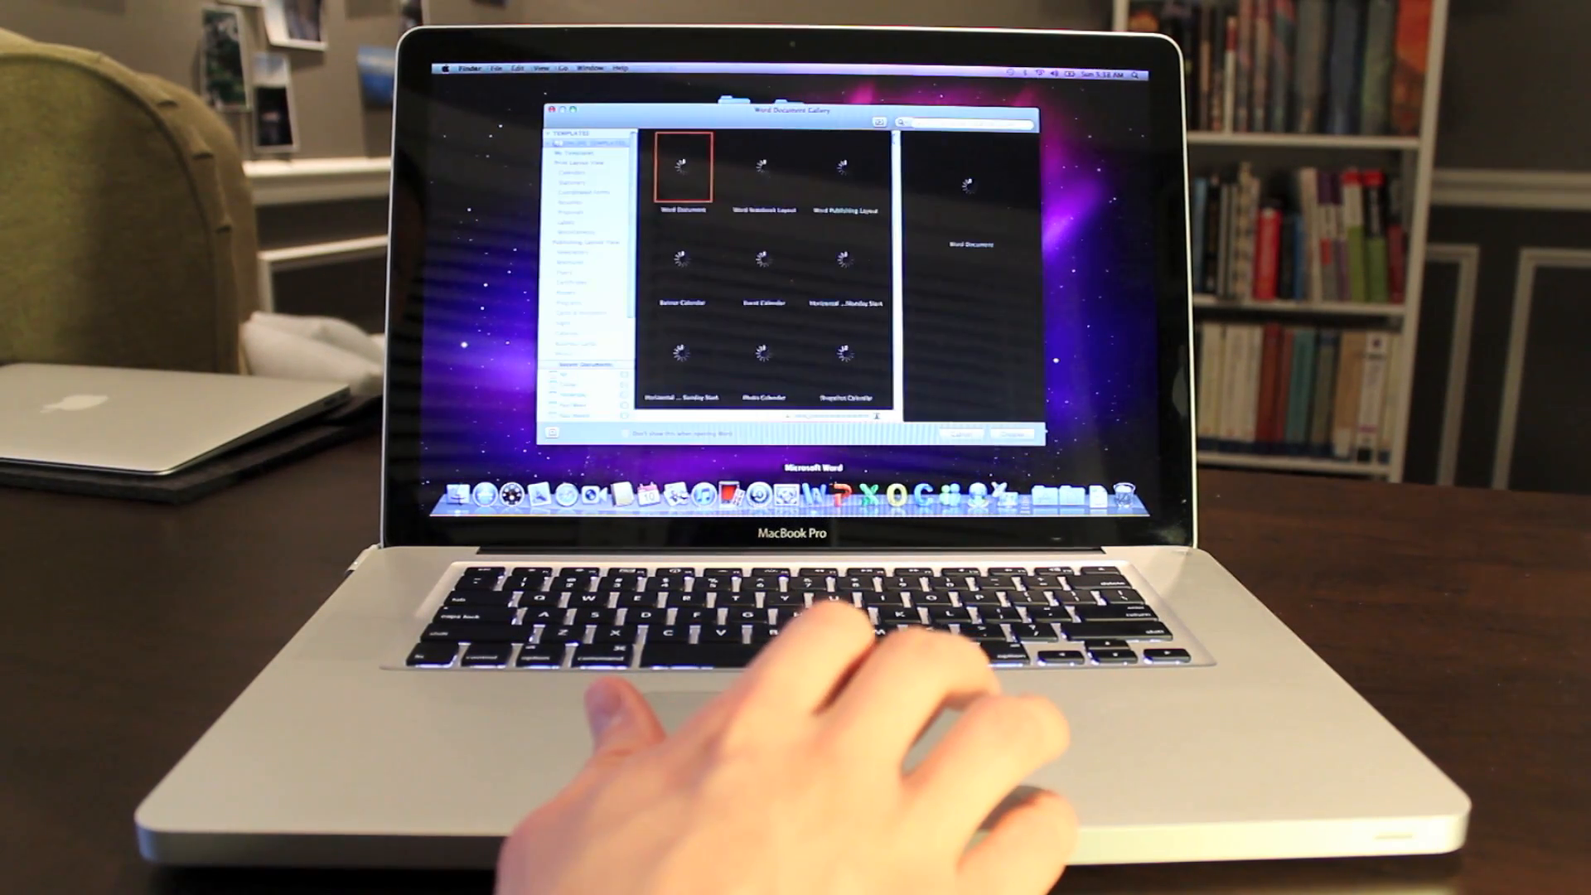
Step: Start a blank Word document and a blank White-theme PowerPoint presentation
click(995, 433)
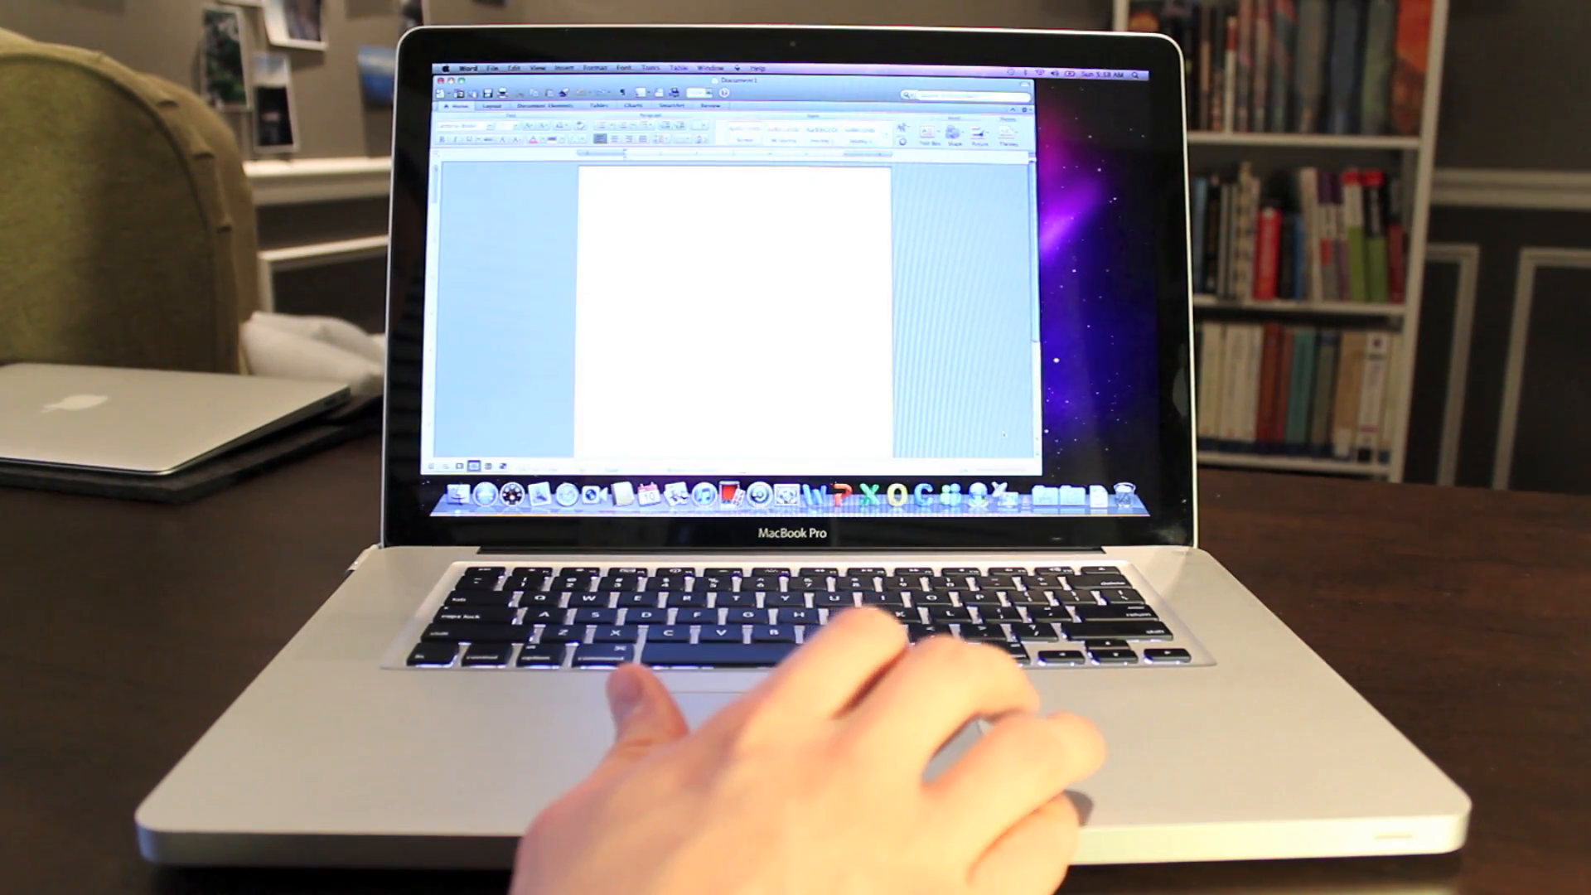
click(469, 67)
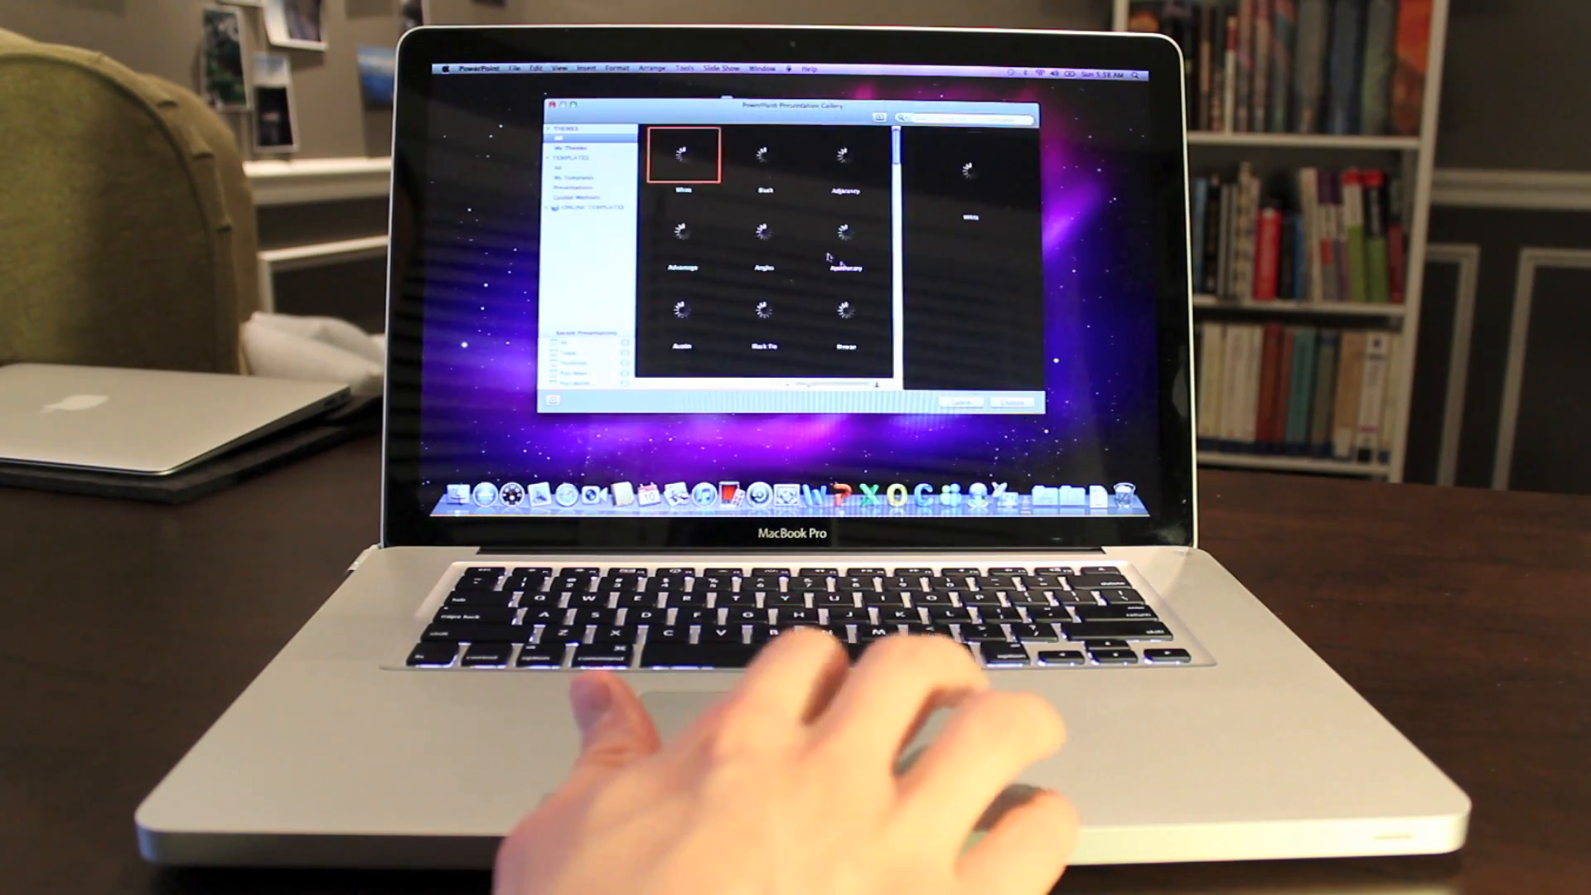
click(1006, 404)
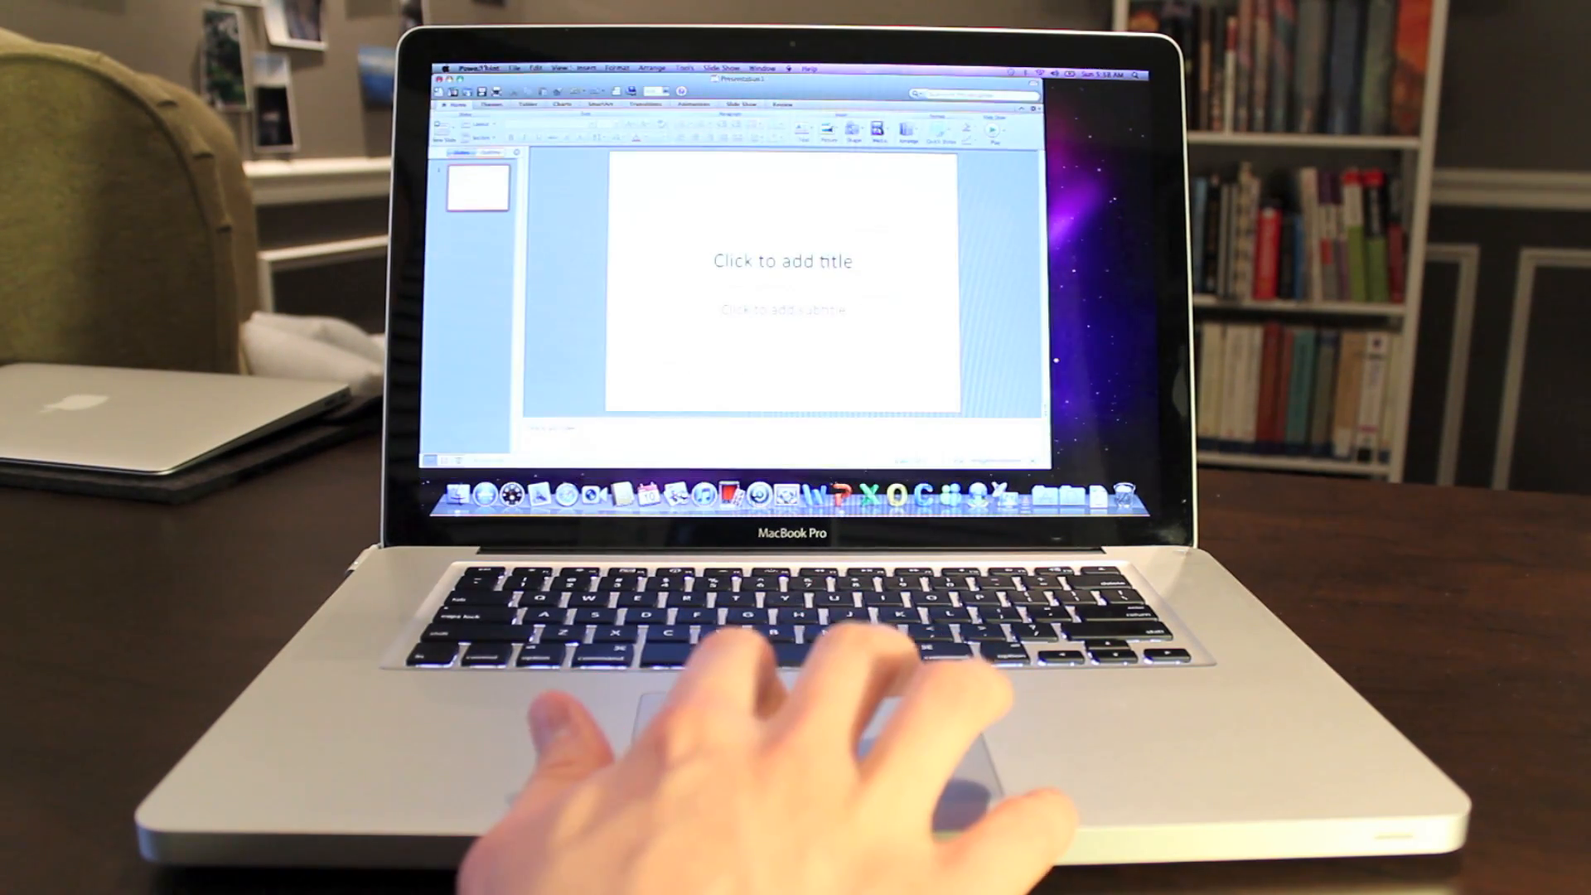
click(475, 68)
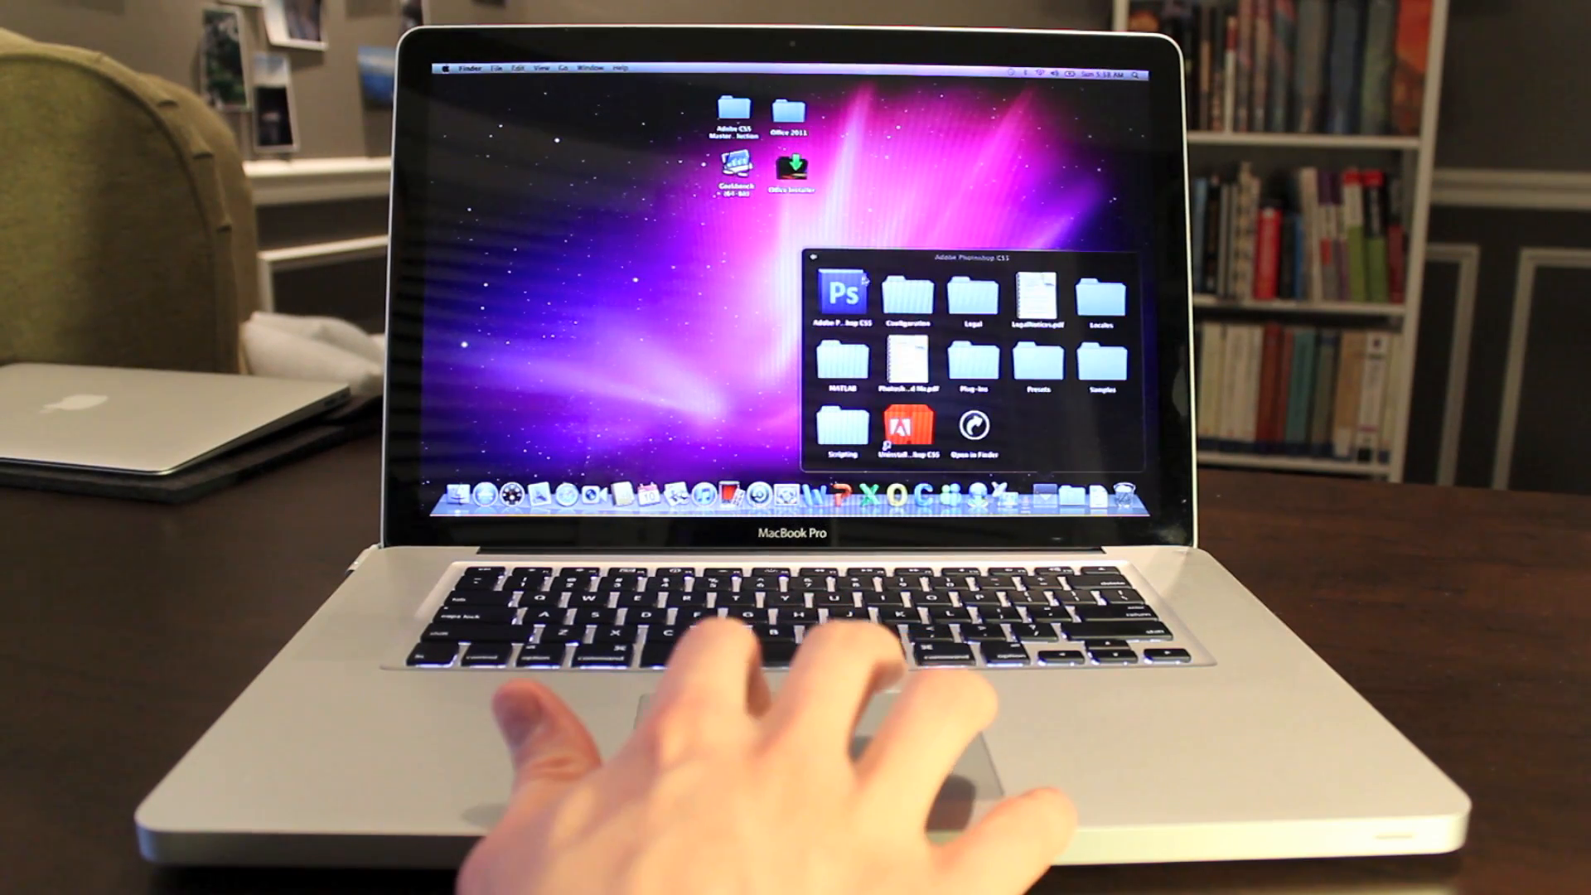
Step: Launch Photoshop CS5 and continue using it as a trial
double_click(844, 293)
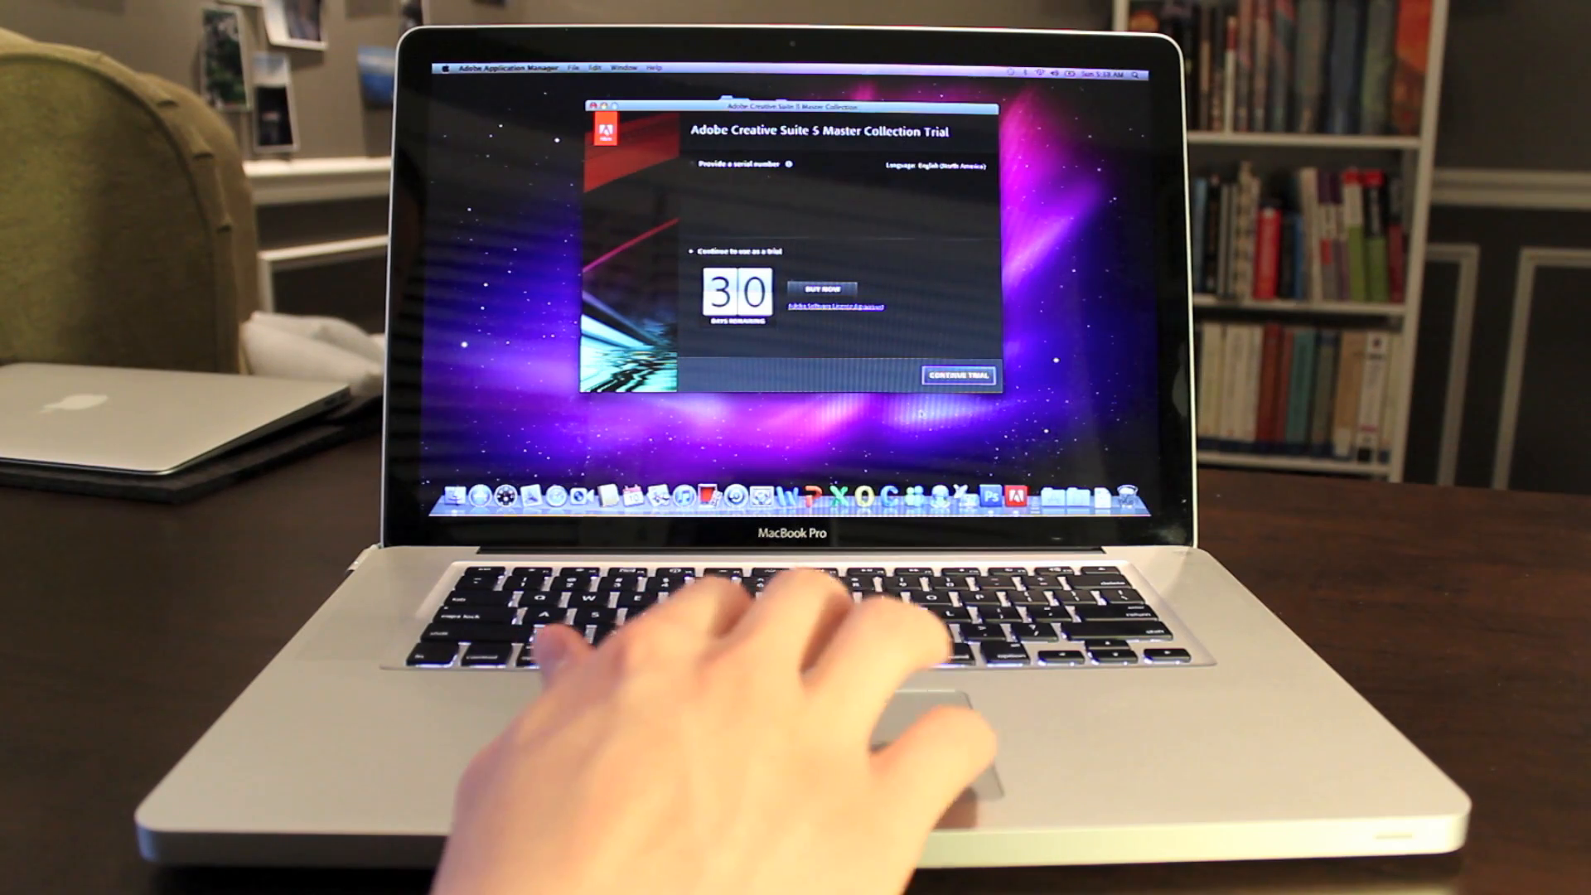
click(958, 375)
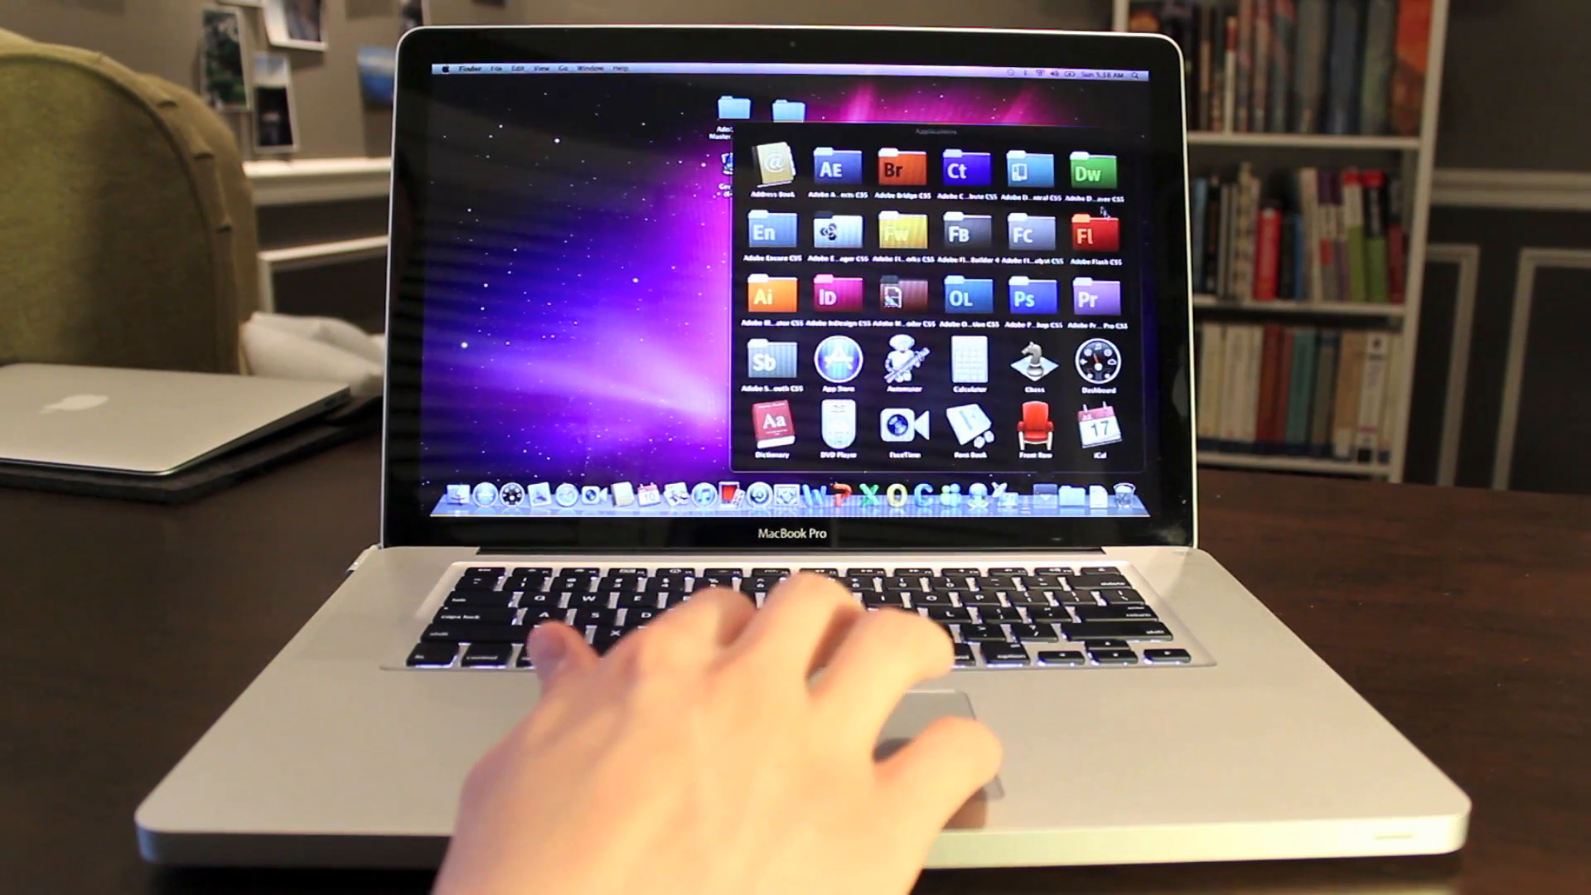
Step: Launch Dreamweaver CS5 from its Applications folder to the welcome screen
double_click(1089, 171)
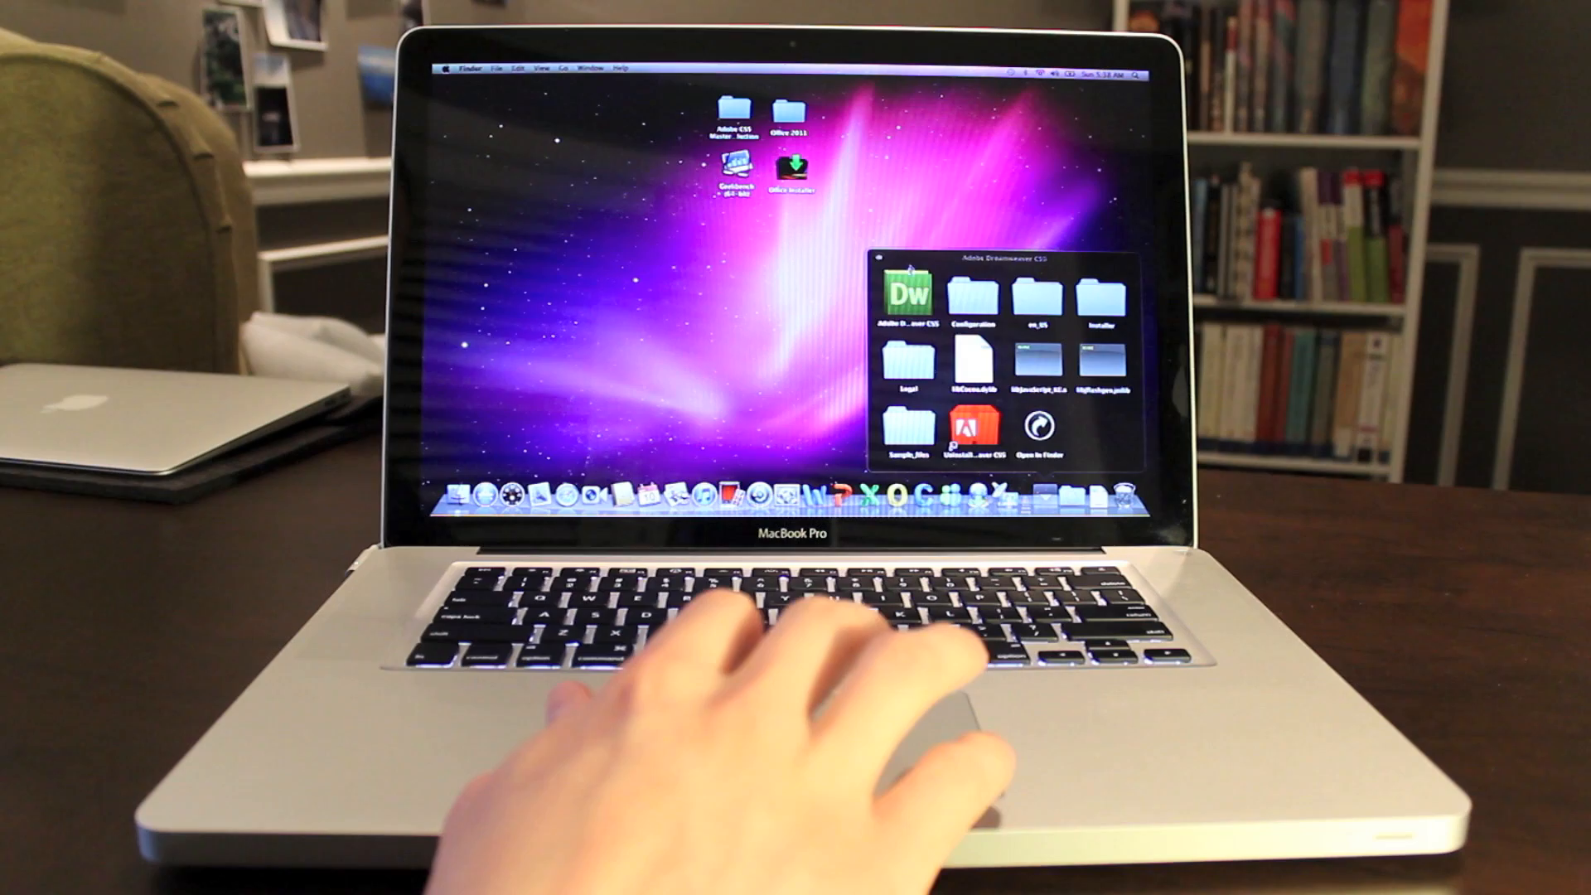
double_click(901, 307)
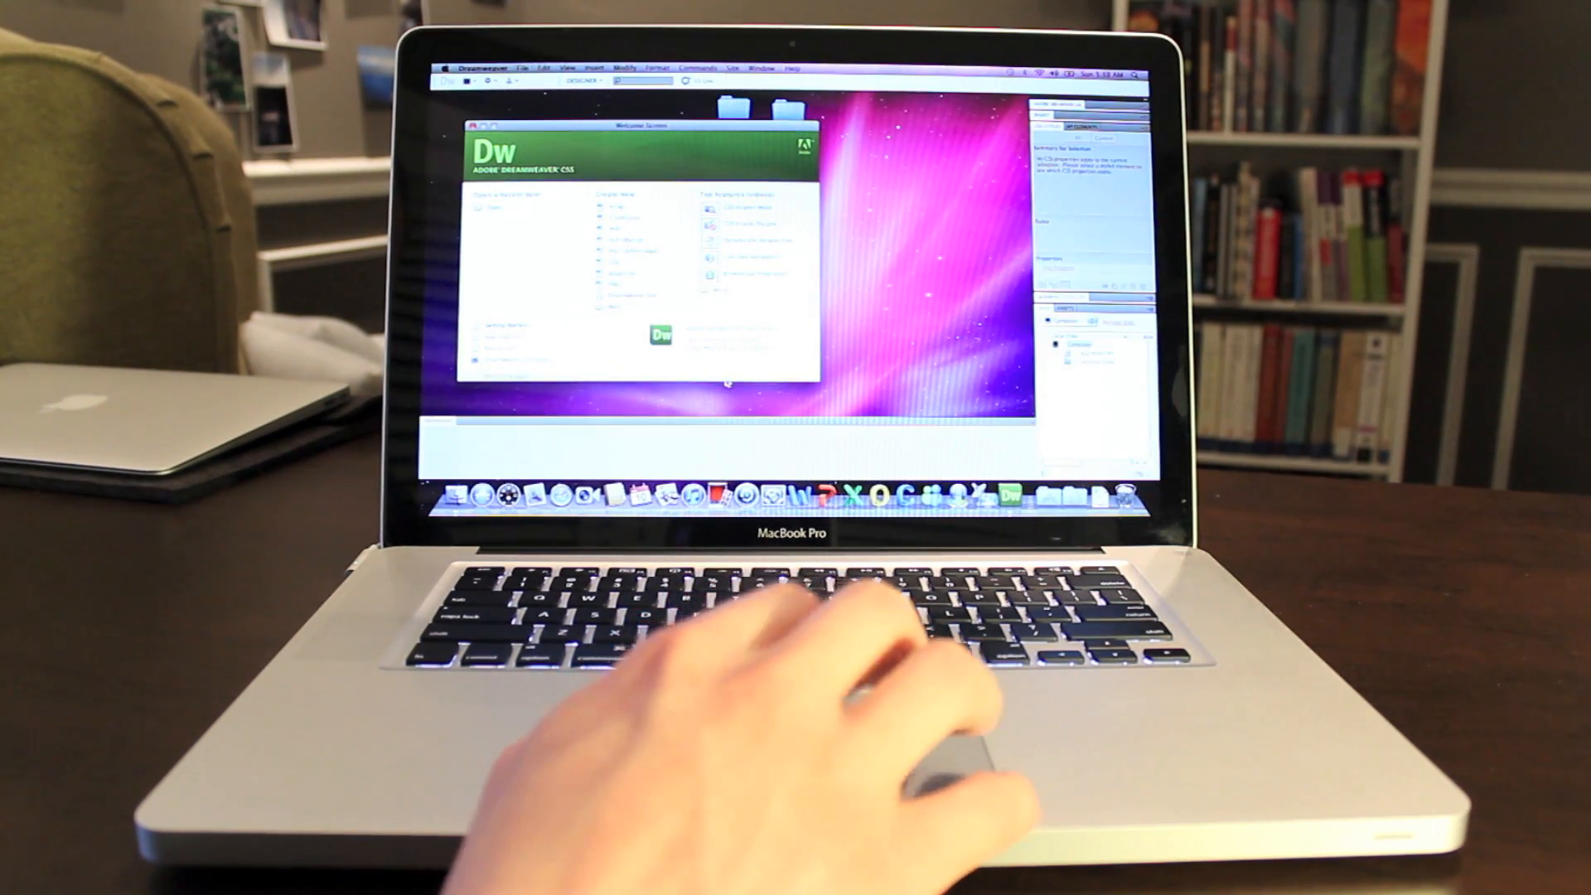
click(487, 68)
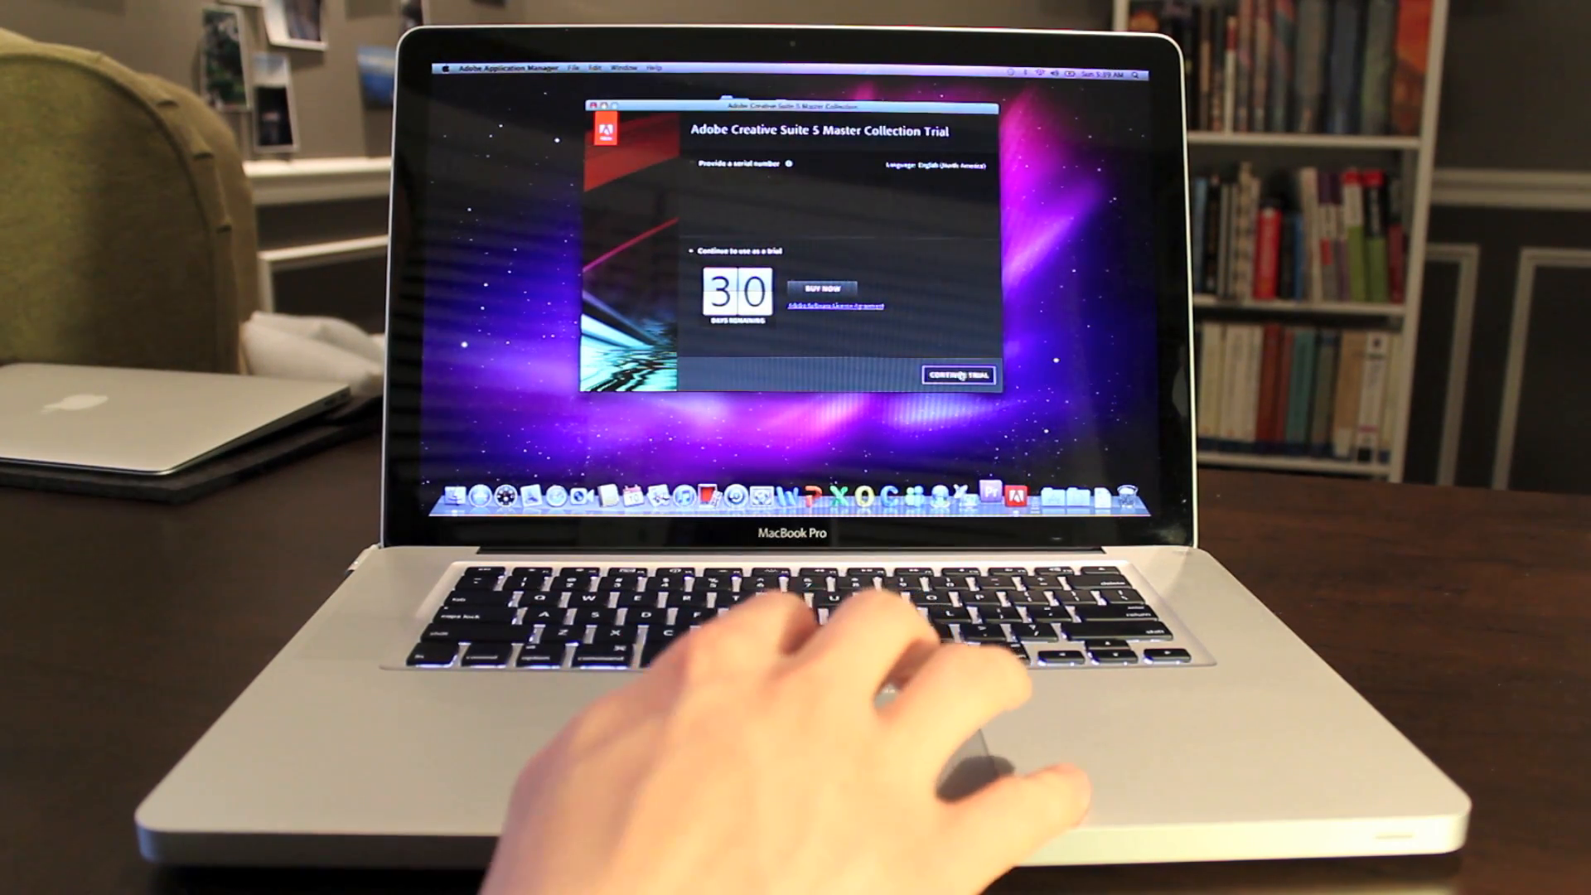
Step: Continue the CS5 trial to launch Premiere Pro, then bring up the App Store
click(956, 374)
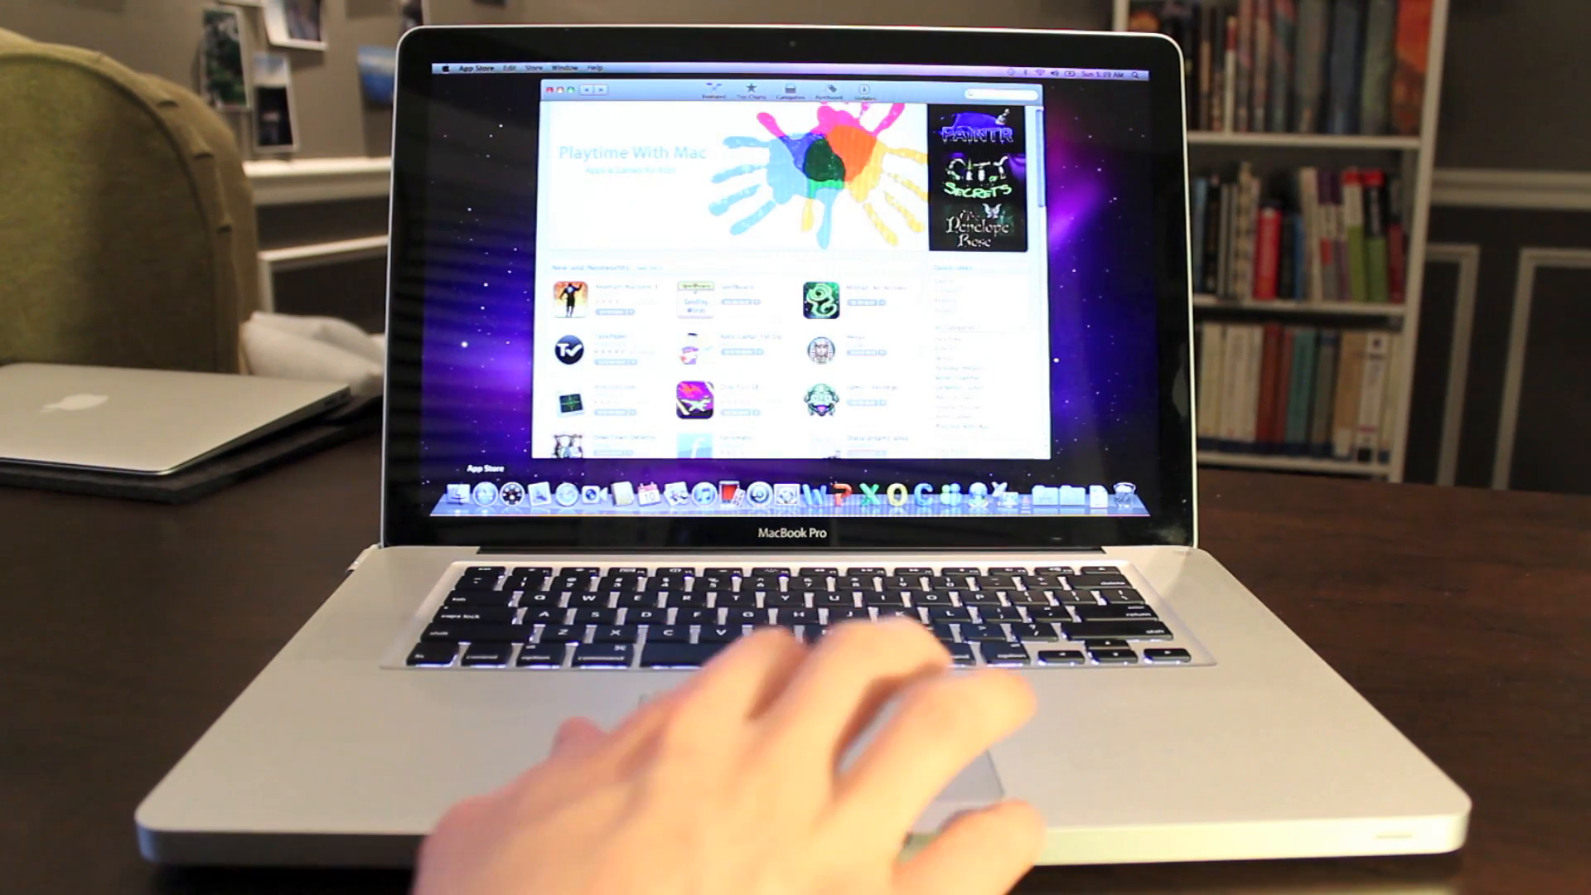
click(470, 67)
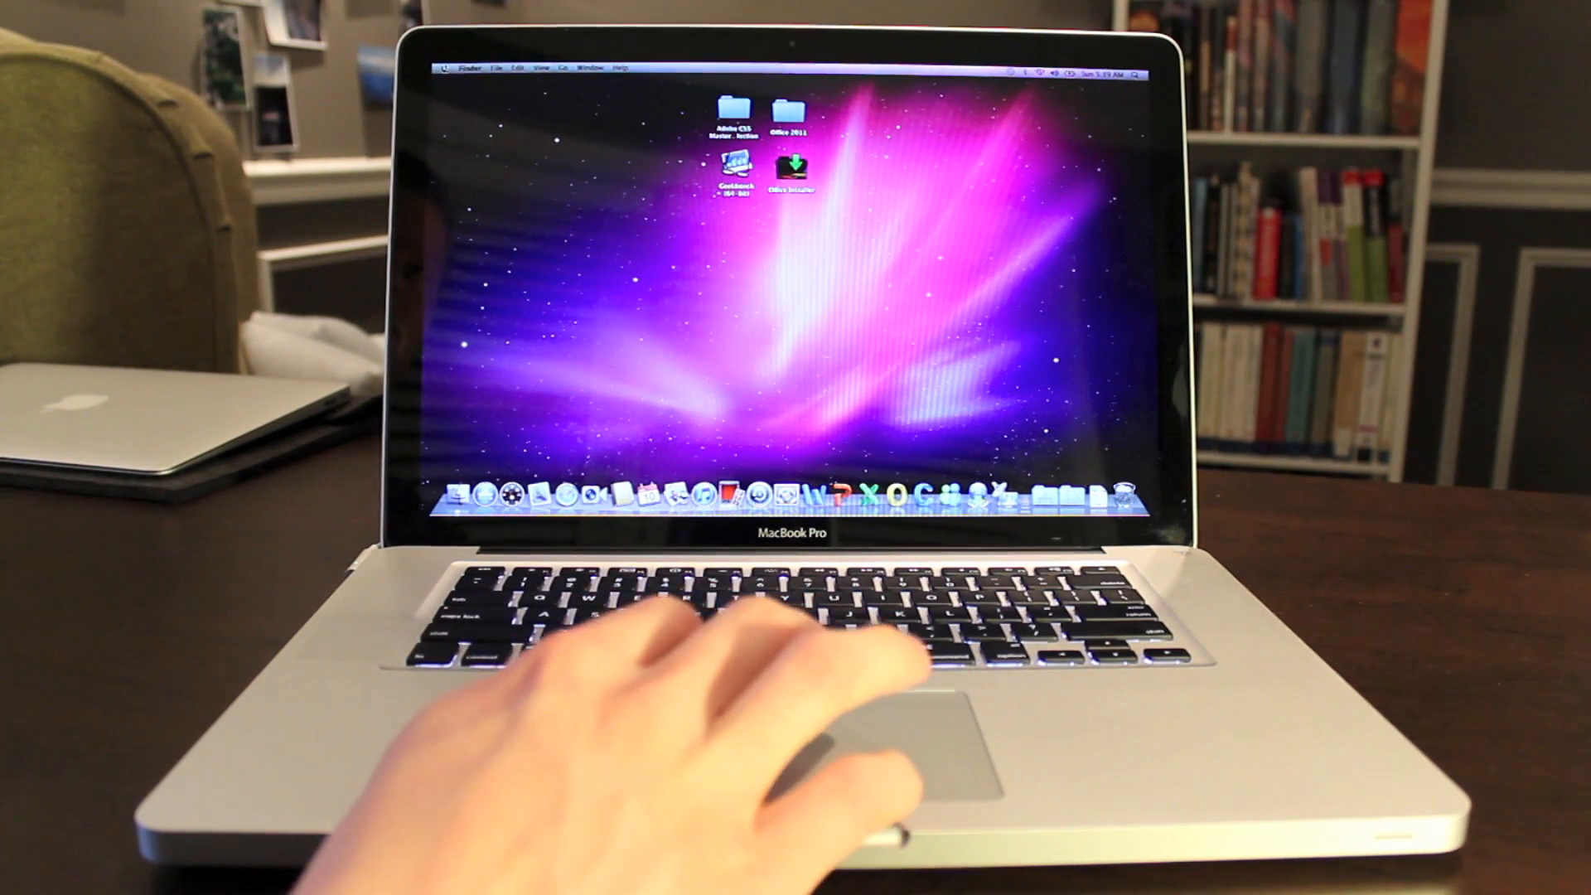
Step: Choose Shut Down from the Apple menu to bring up the confirmation dialog
click(455, 67)
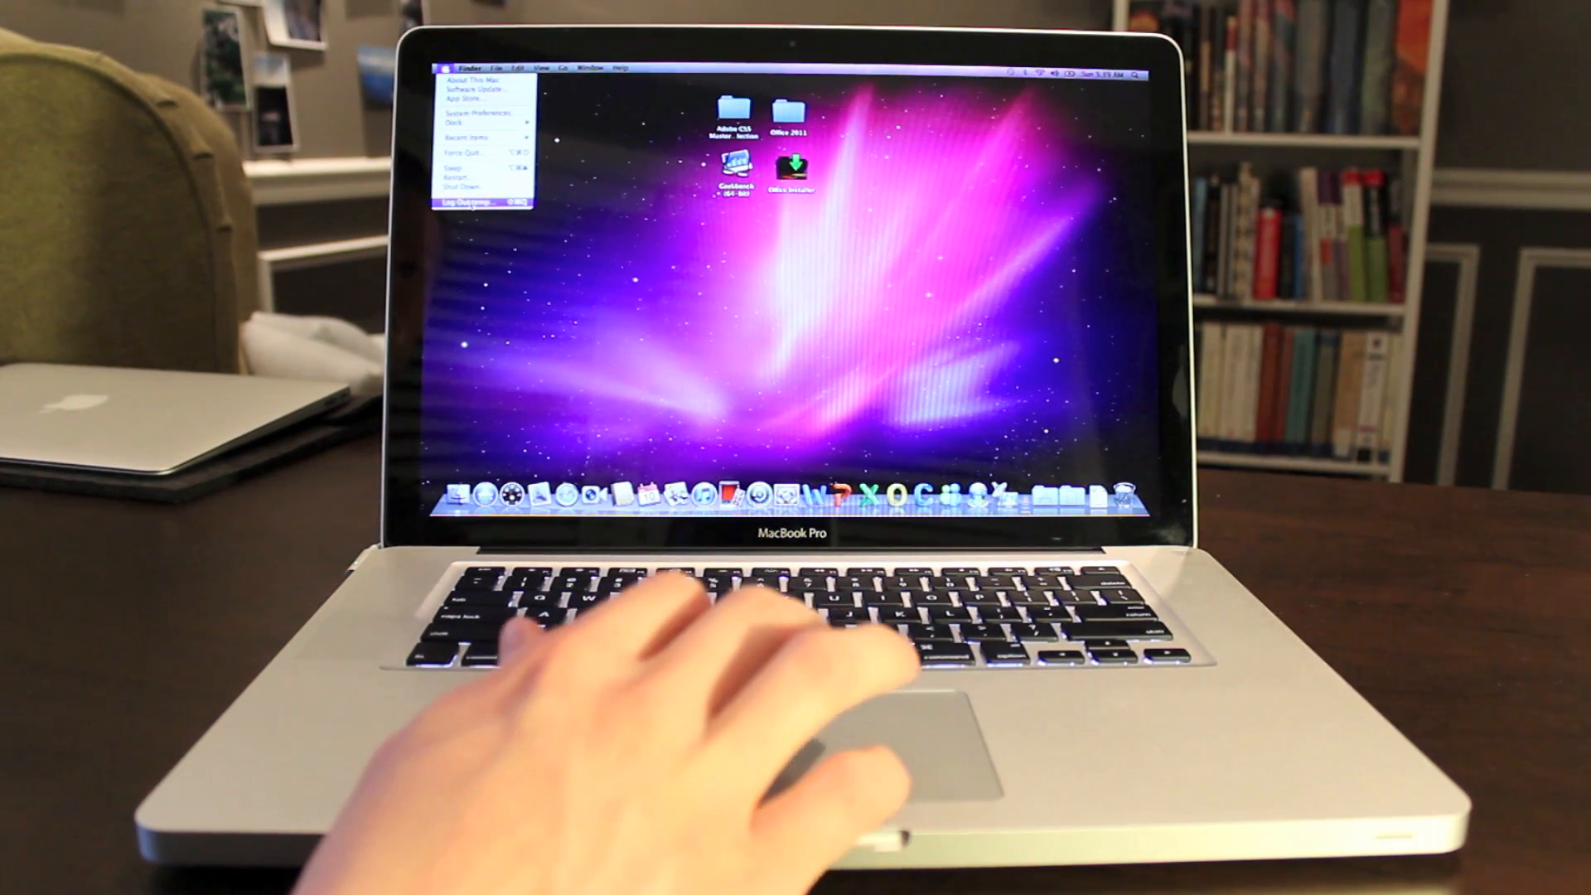
click(474, 200)
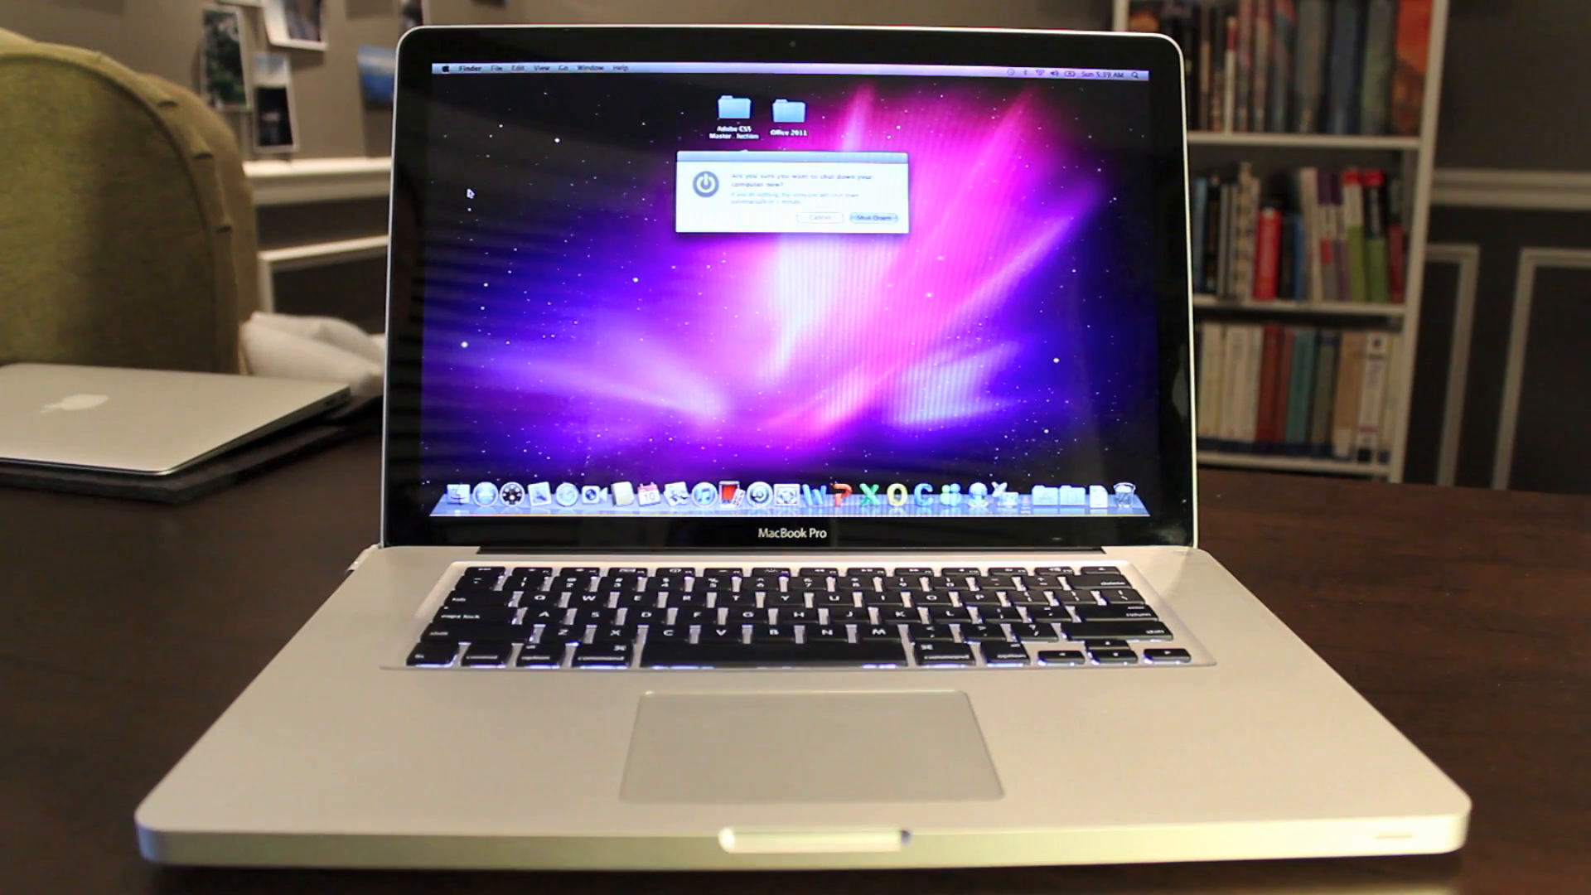